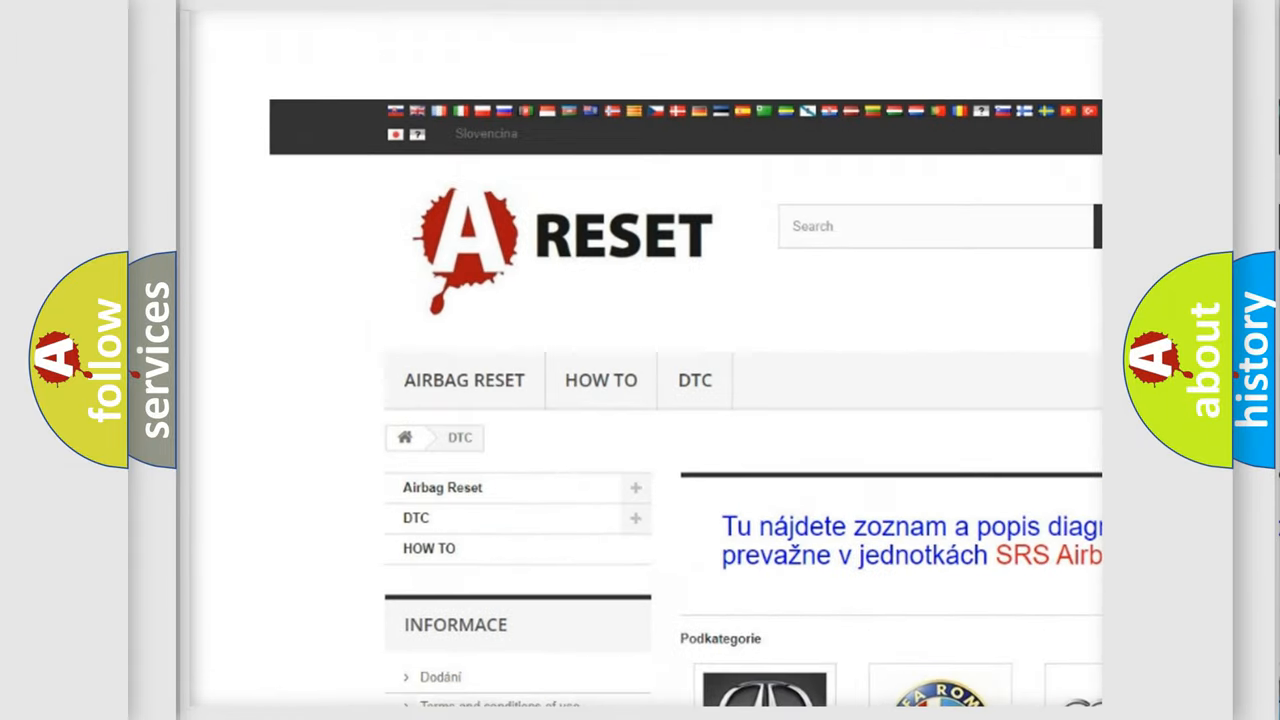
{"action": "scroll", "scroll_direction": "down", "scroll_amount": 3}
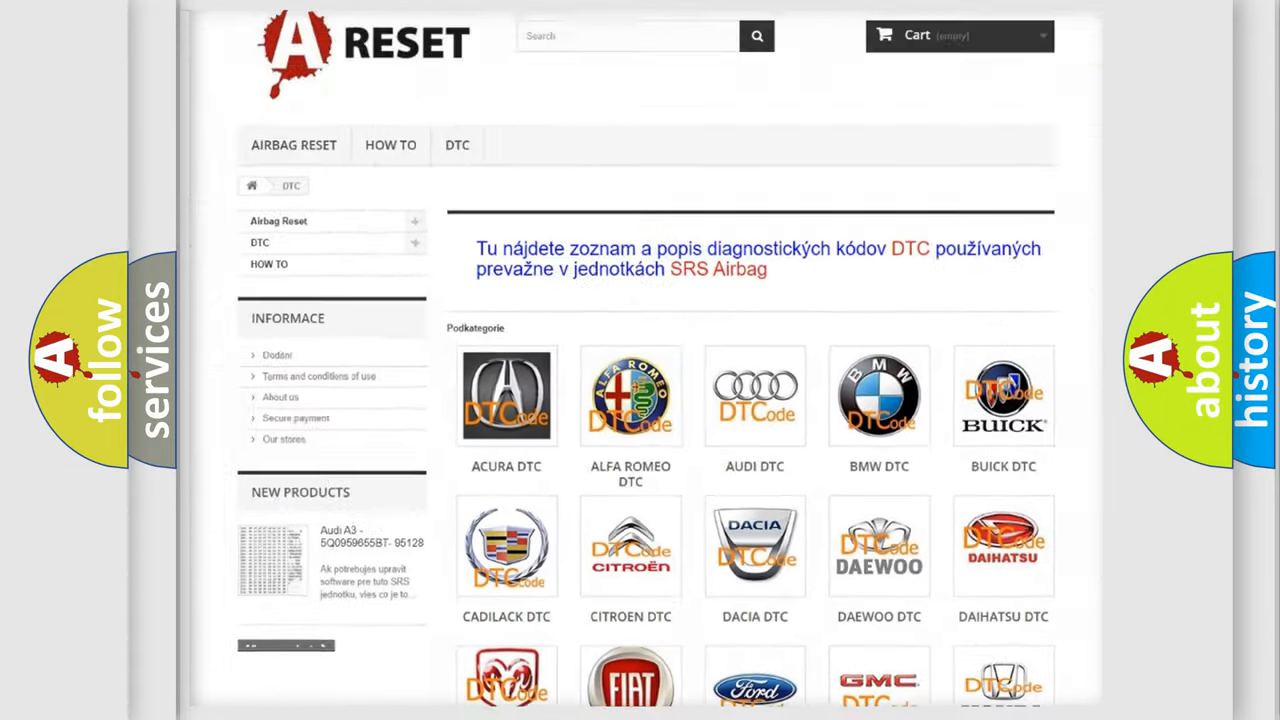
{"action": "scroll", "scroll_direction": "down", "scroll_amount": 3}
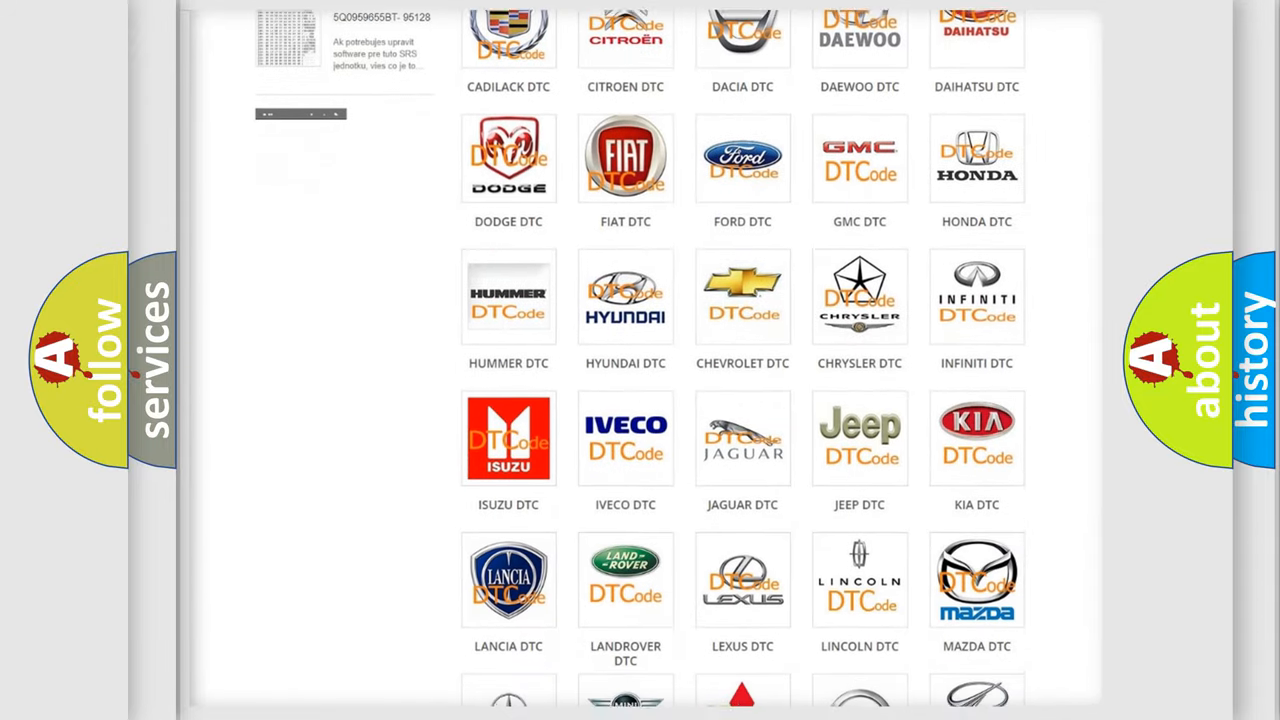
{"action": "scroll", "scroll_direction": "down", "scroll_amount": 3}
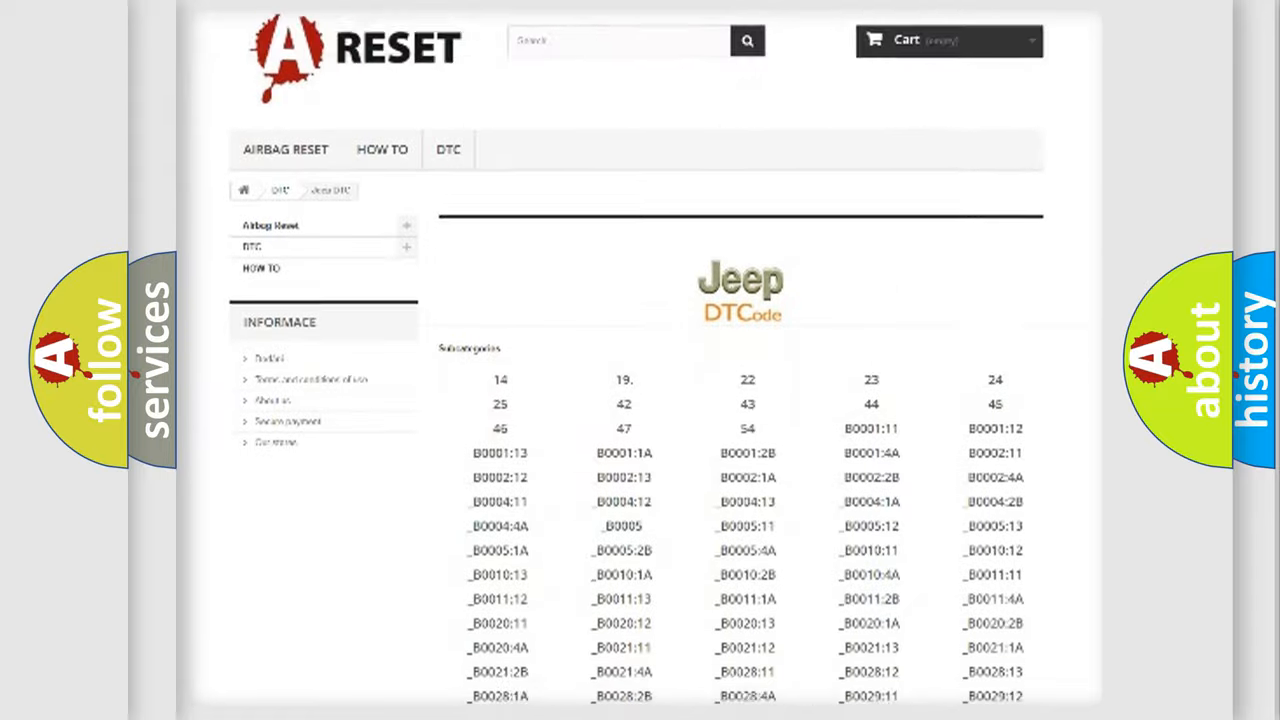
{"action": "scroll", "scroll_direction": "down", "scroll_amount": 3}
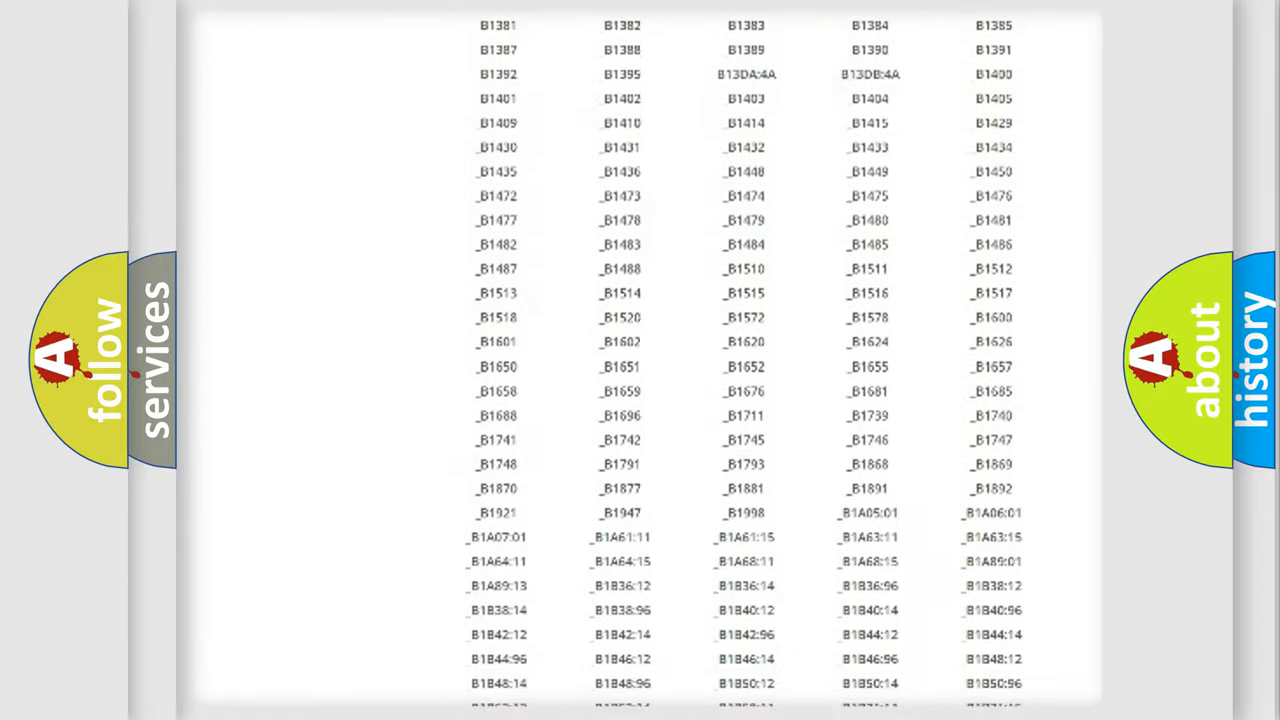